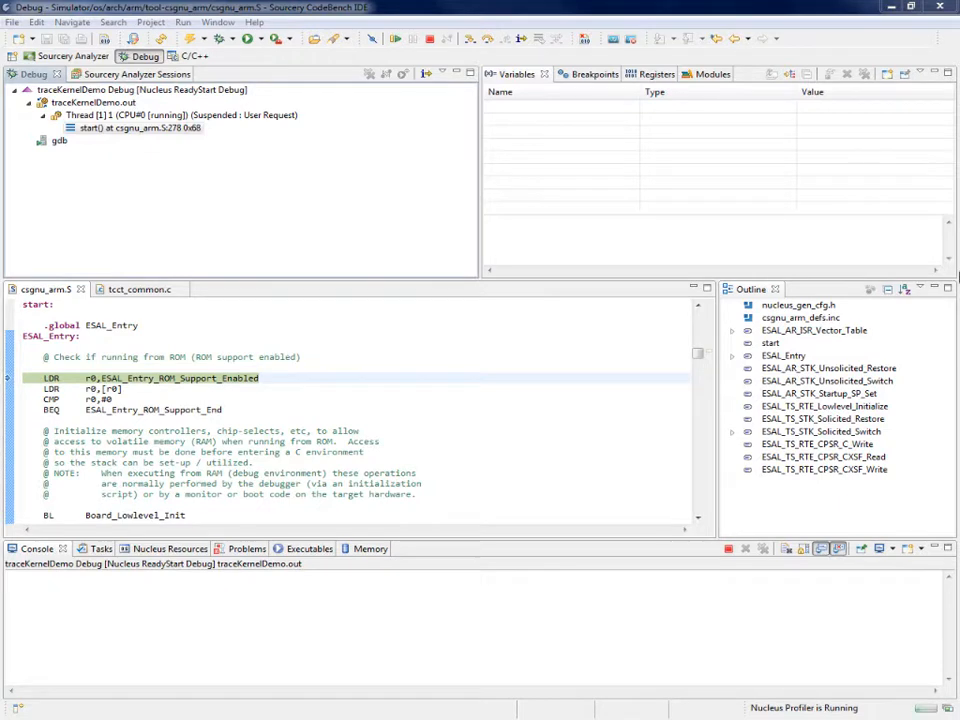
mouse_move(572, 330)
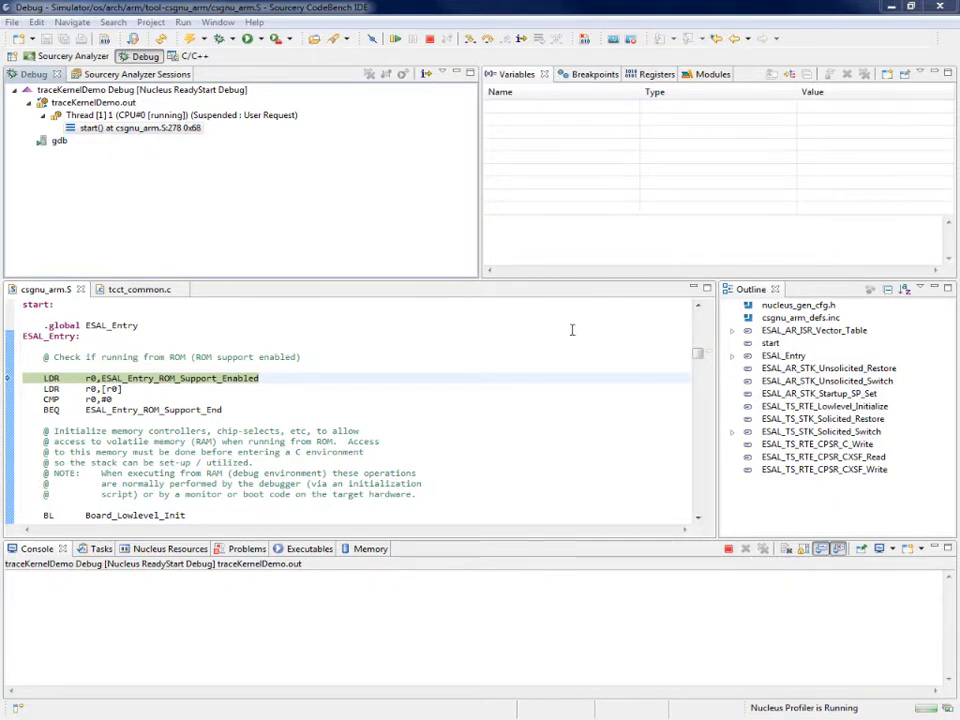
mouse_move(490, 326)
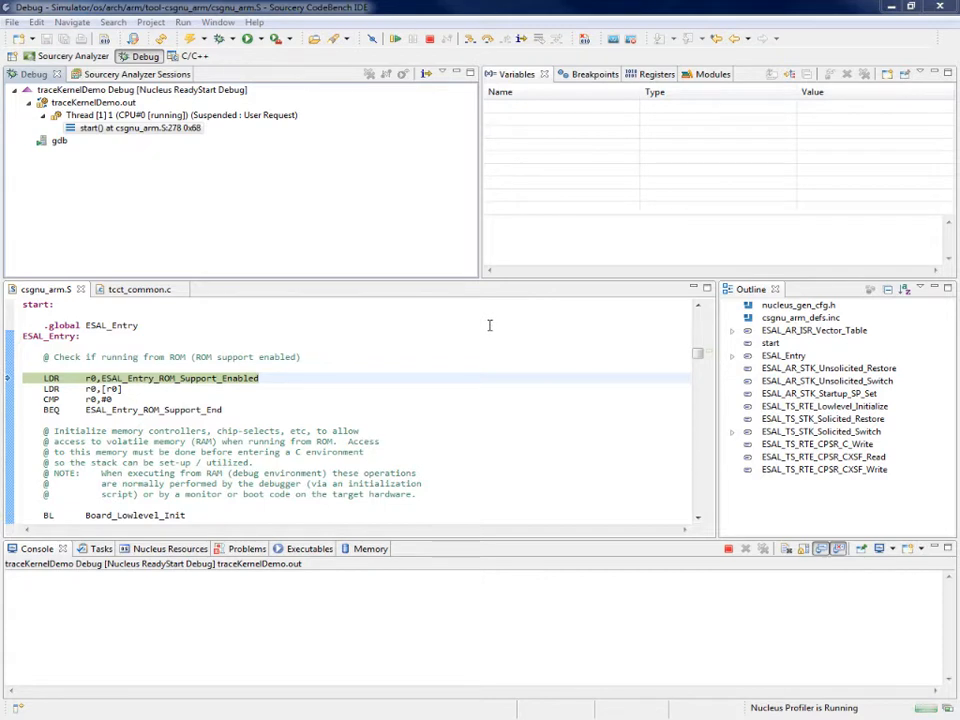
mouse_move(474, 320)
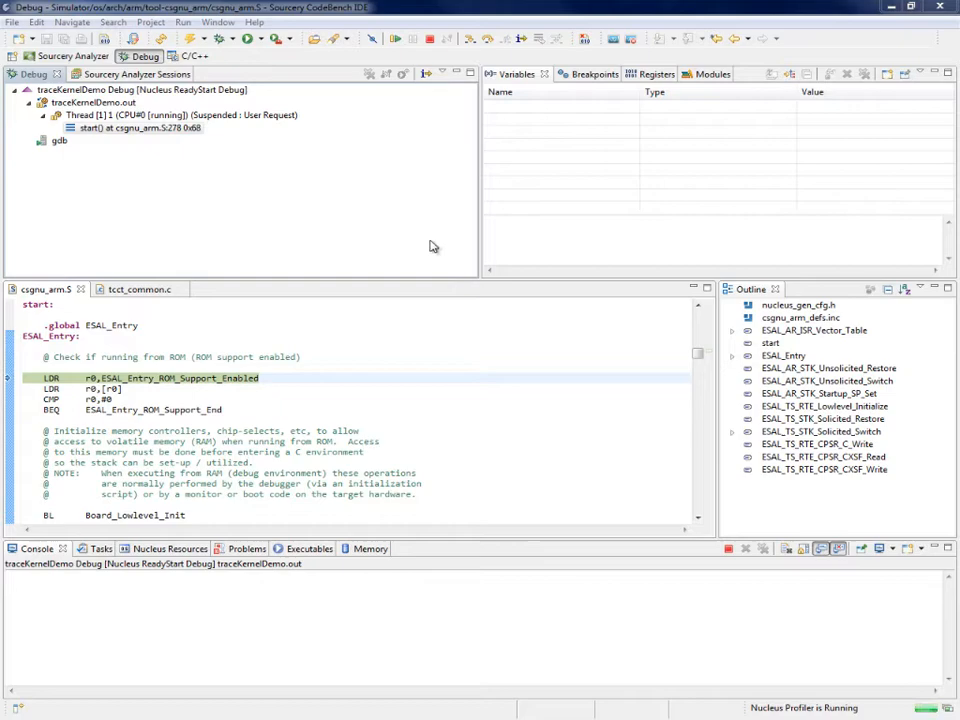
mouse_move(423, 207)
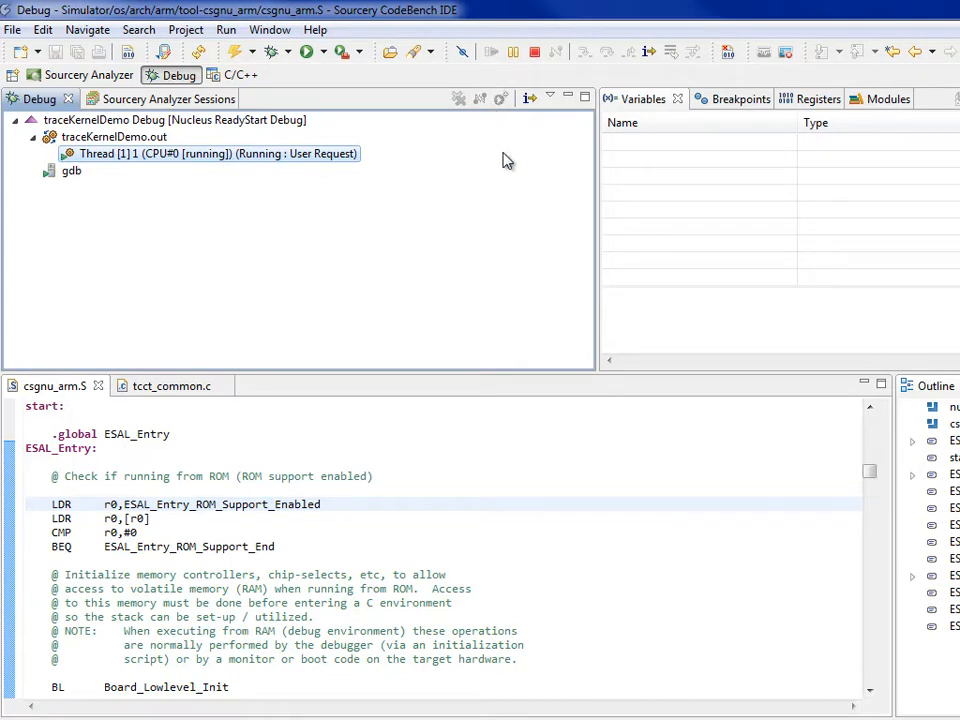
mouse_move(513, 152)
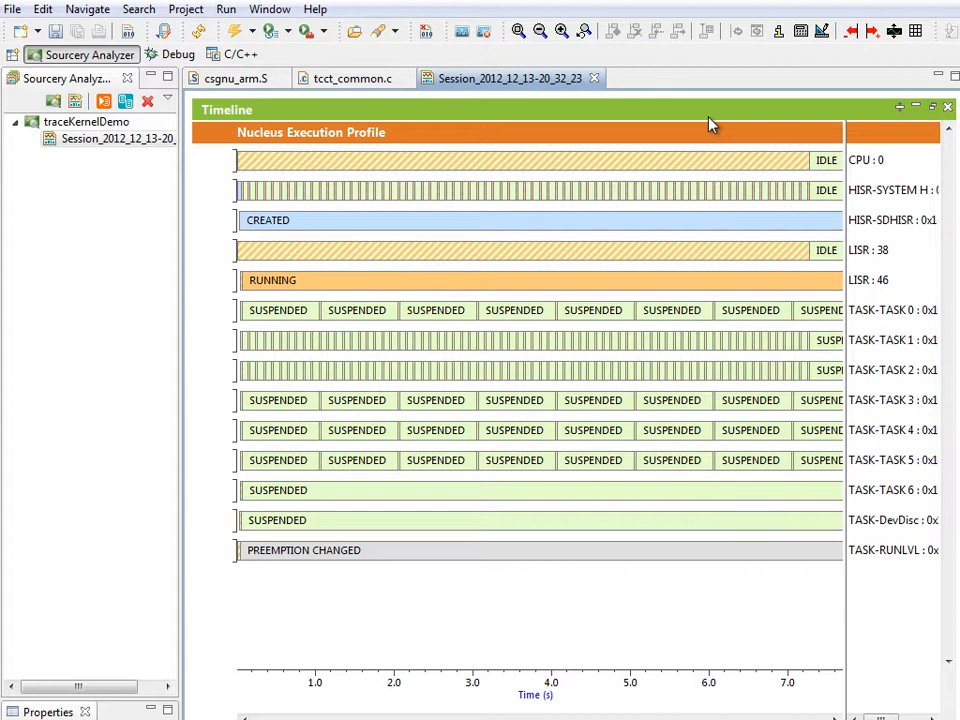
mouse_move(513, 128)
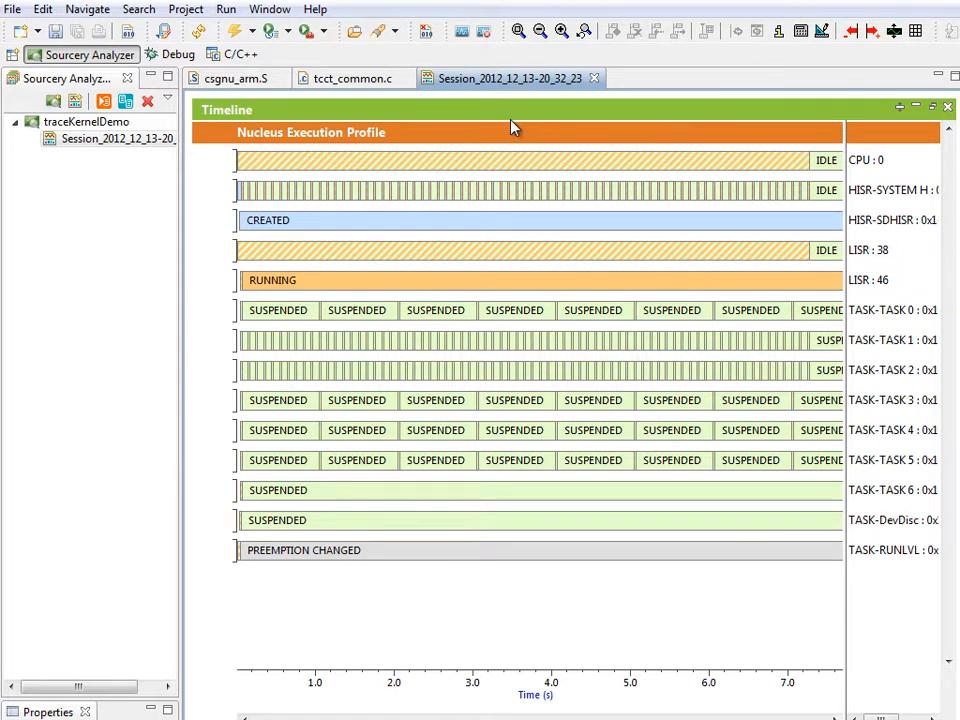
mouse_move(472, 152)
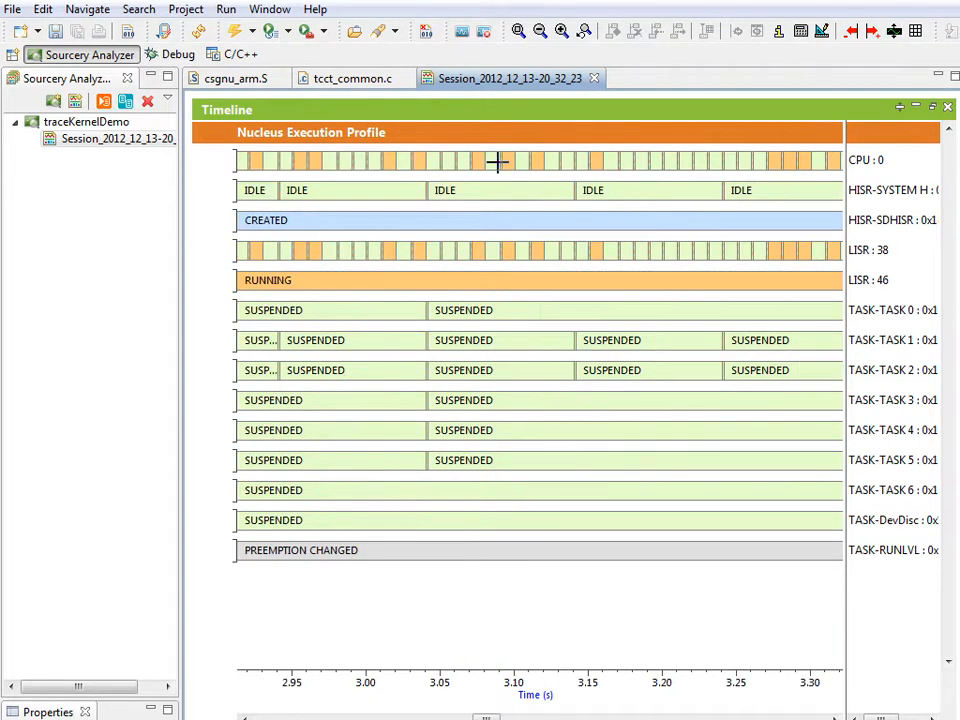
mouse_move(393, 147)
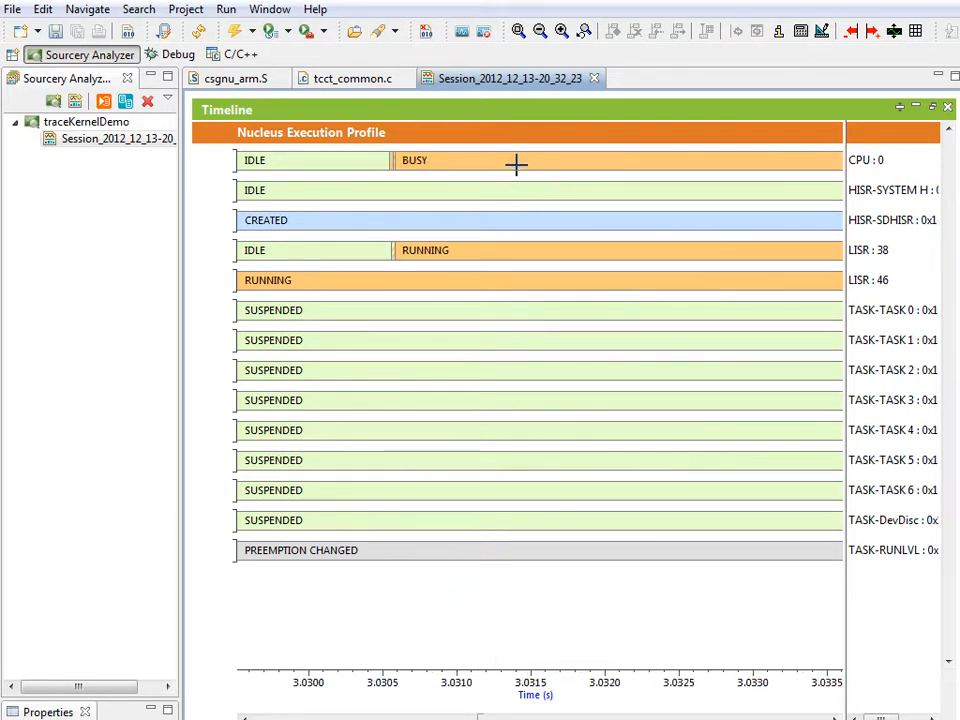
mouse_move(402, 160)
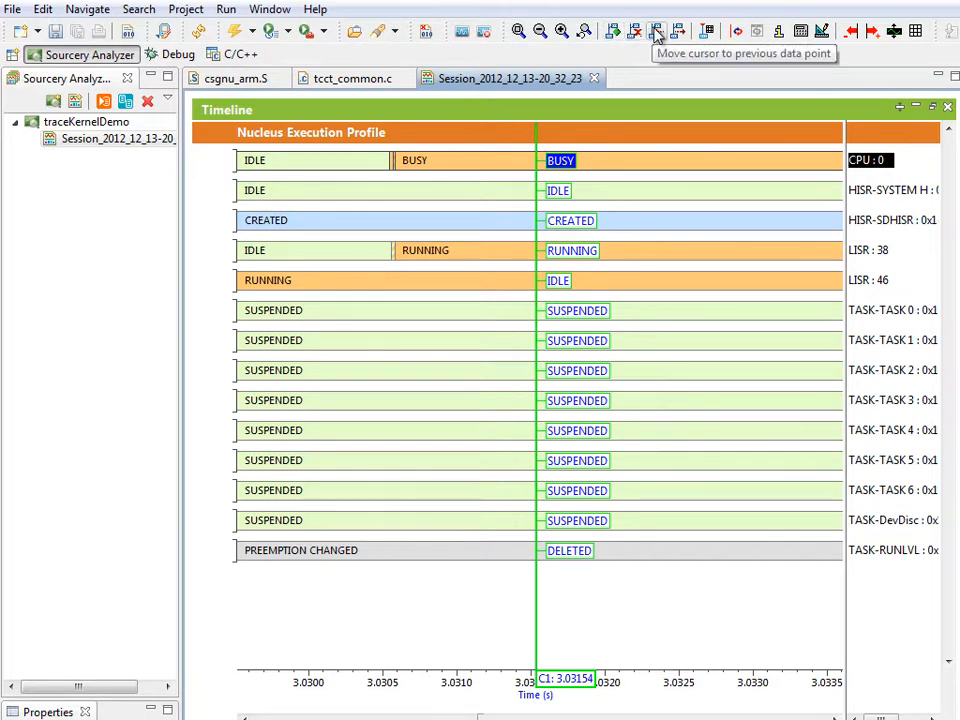
mouse_move(656, 31)
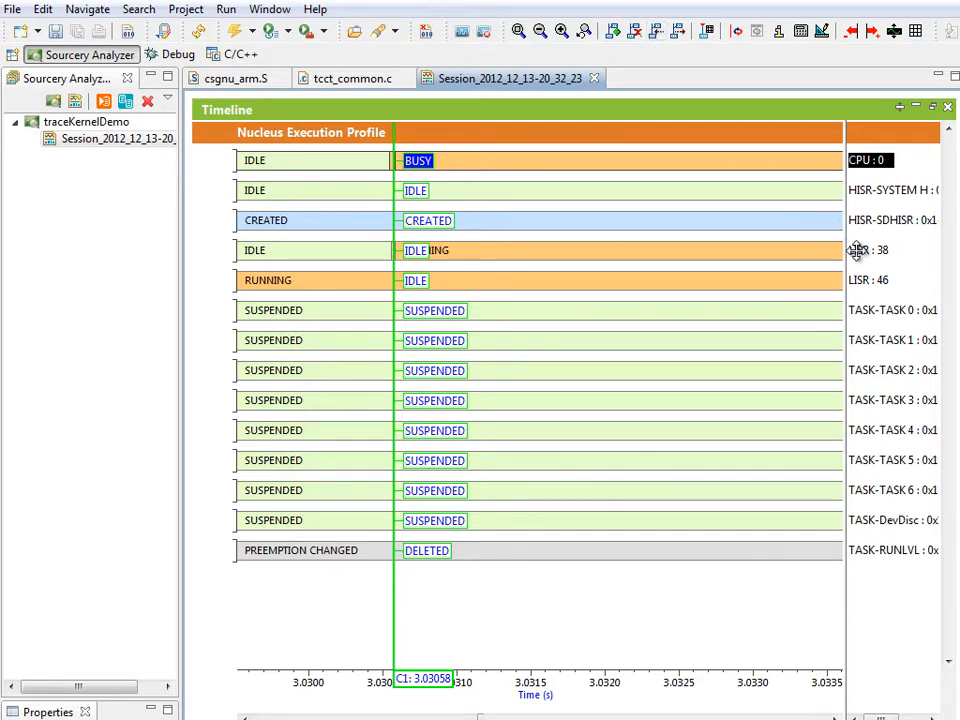
Step: Select the LISR : 38 row to mark CPU 0's IDLE-to-BUSY transition near 3.03058 s
click(613, 31)
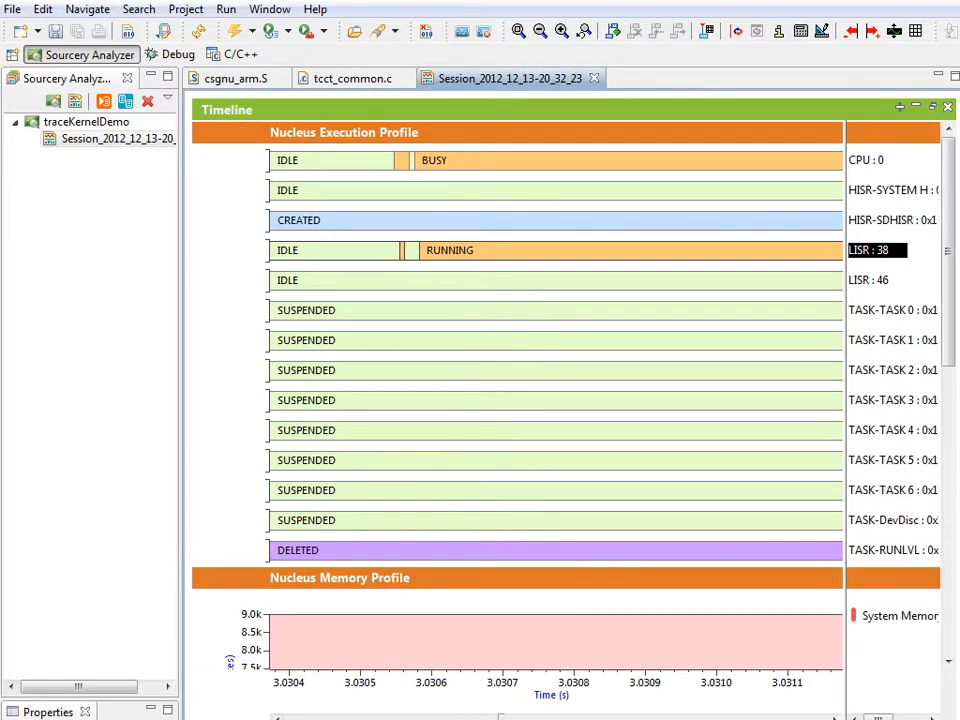
Step: Scroll the timeline to view the SYSMEM and USYSMEM memory graphs
scroll(down, 3)
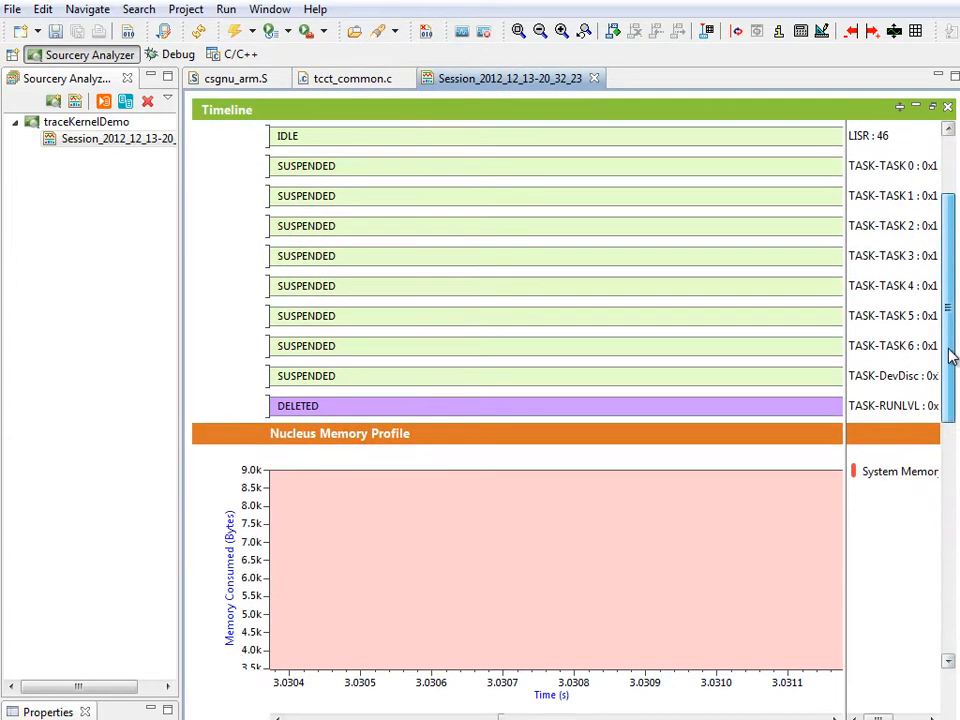
scroll(down, 3)
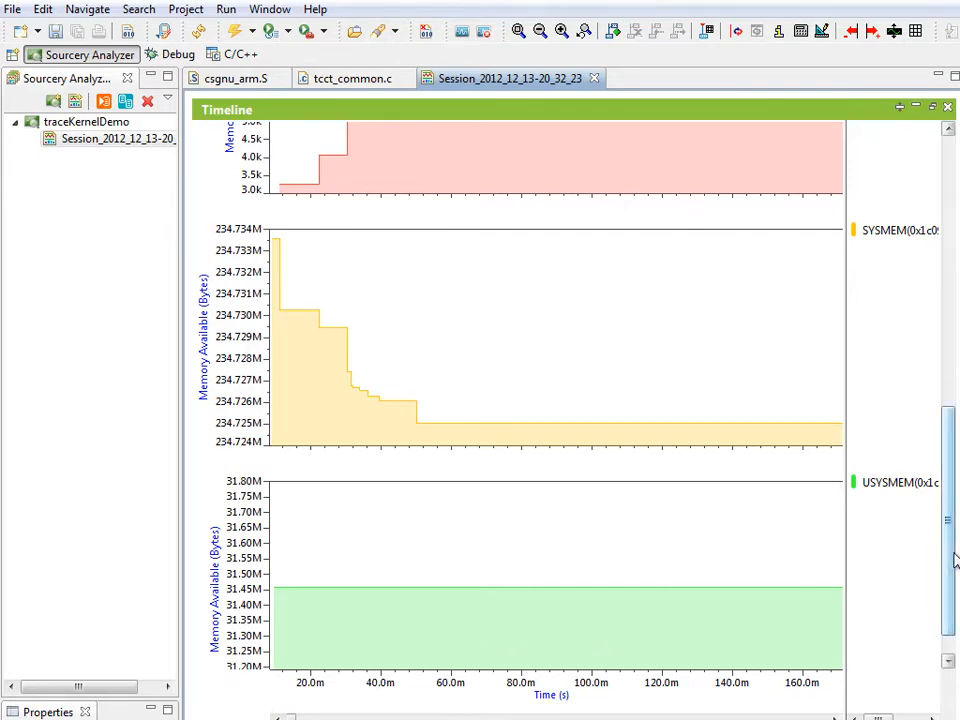
scroll(up, 3)
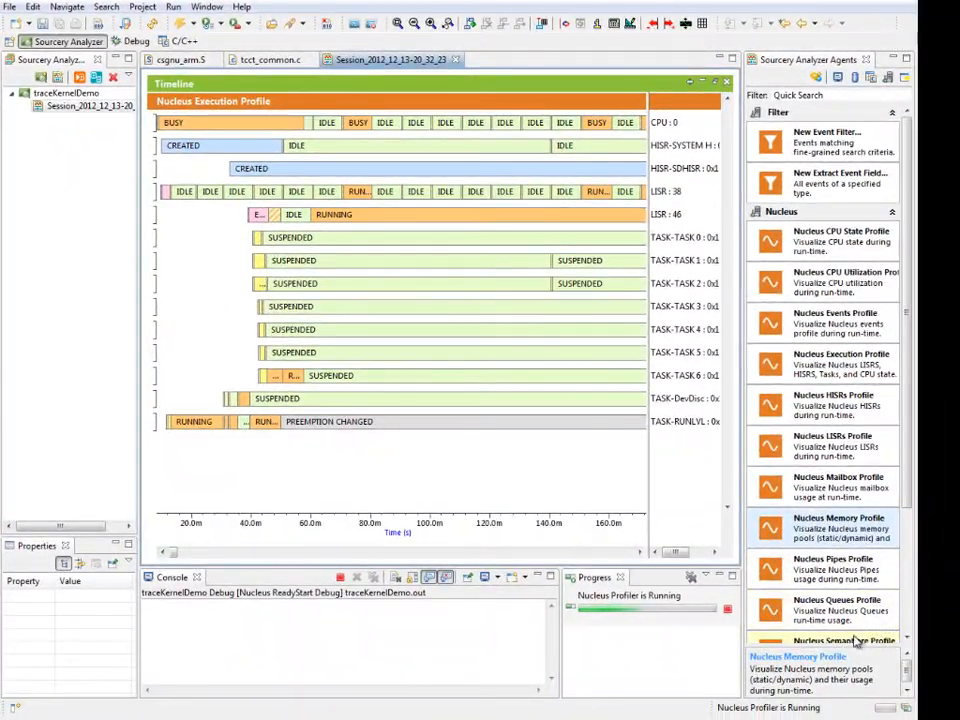
Step: Add Nucleus Semaphore Profile and scroll to its OBTAIN/RELEASE rows for five semaphores
click(843, 640)
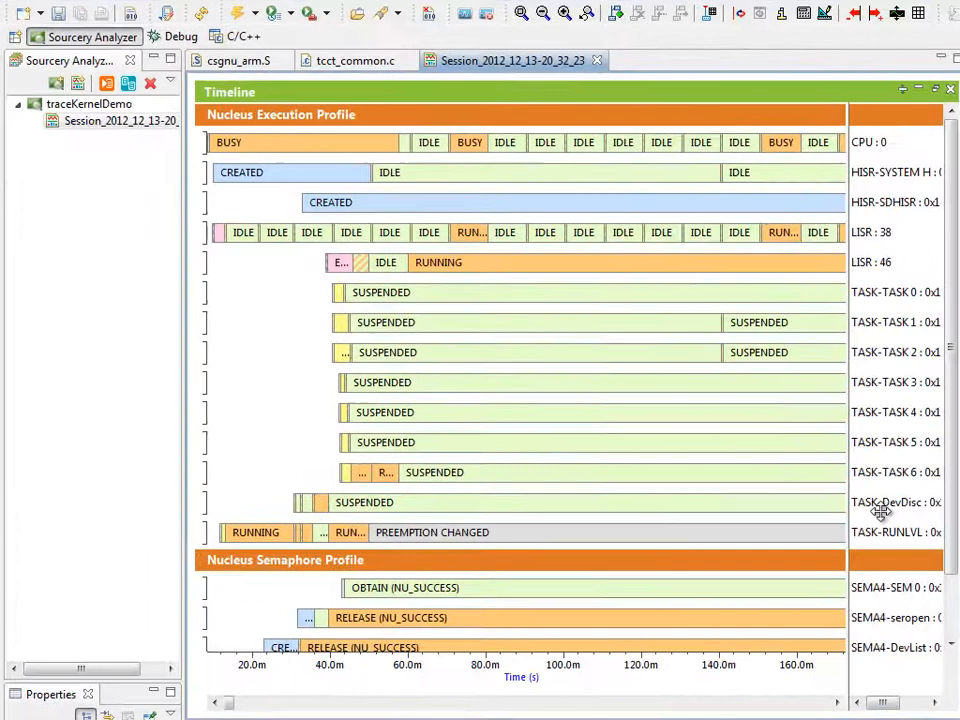
scroll(down, 3)
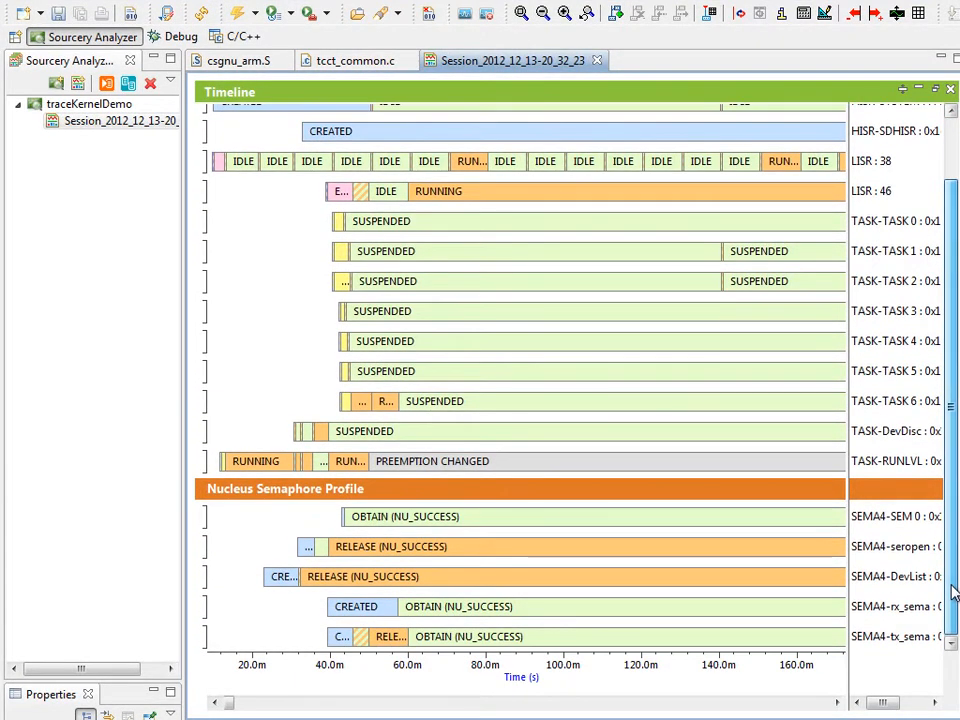